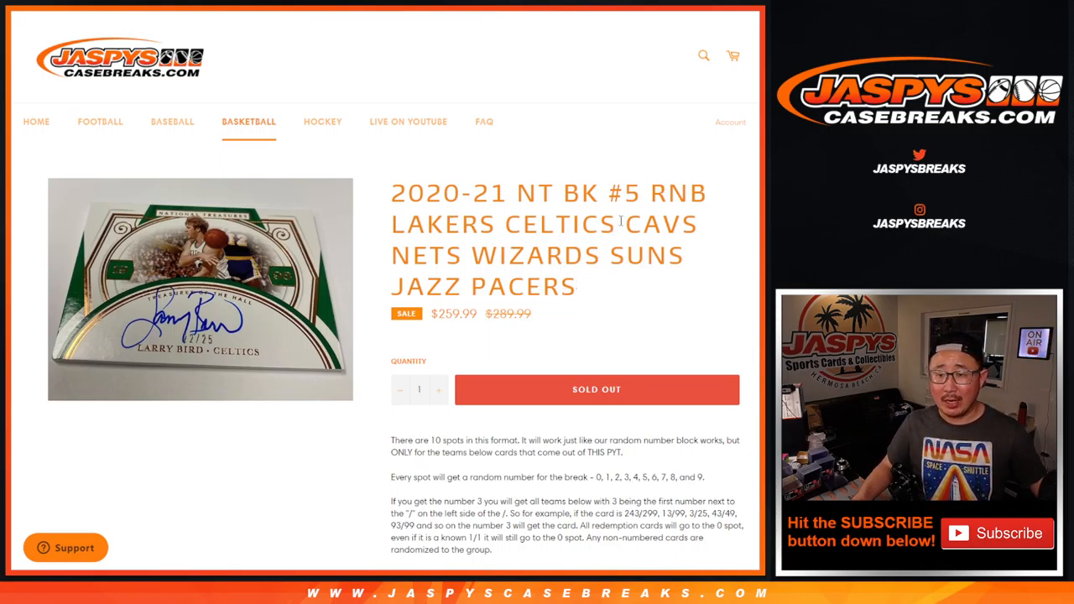
# Step: Randomize the numbers 0–9 in the List Randomizer repeatedly until a final shuffled order is shown
pyautogui.doubleClick(532, 193)
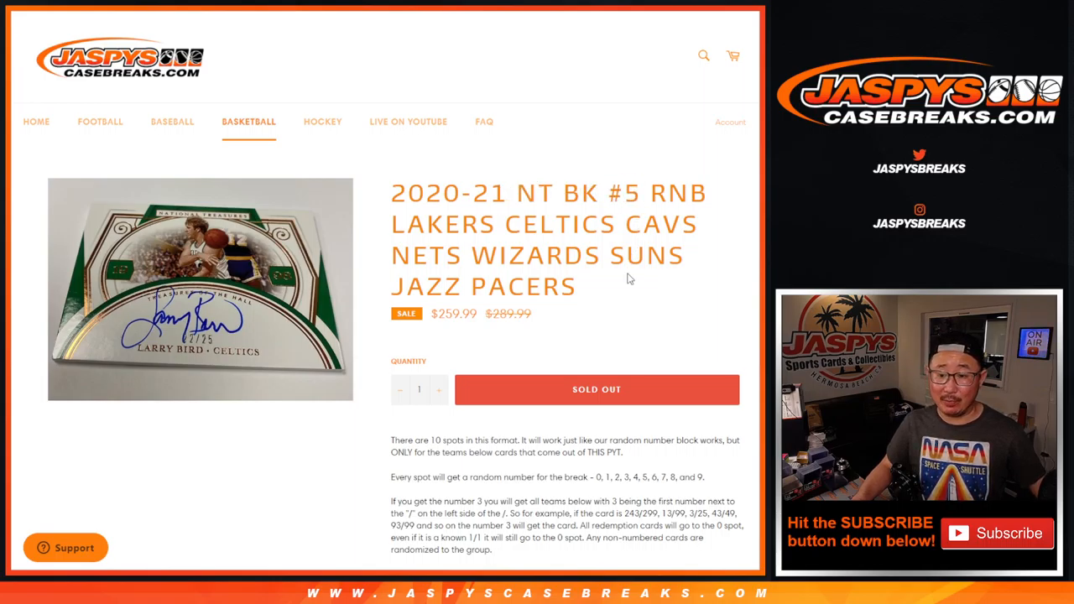
pyautogui.scroll(-3)
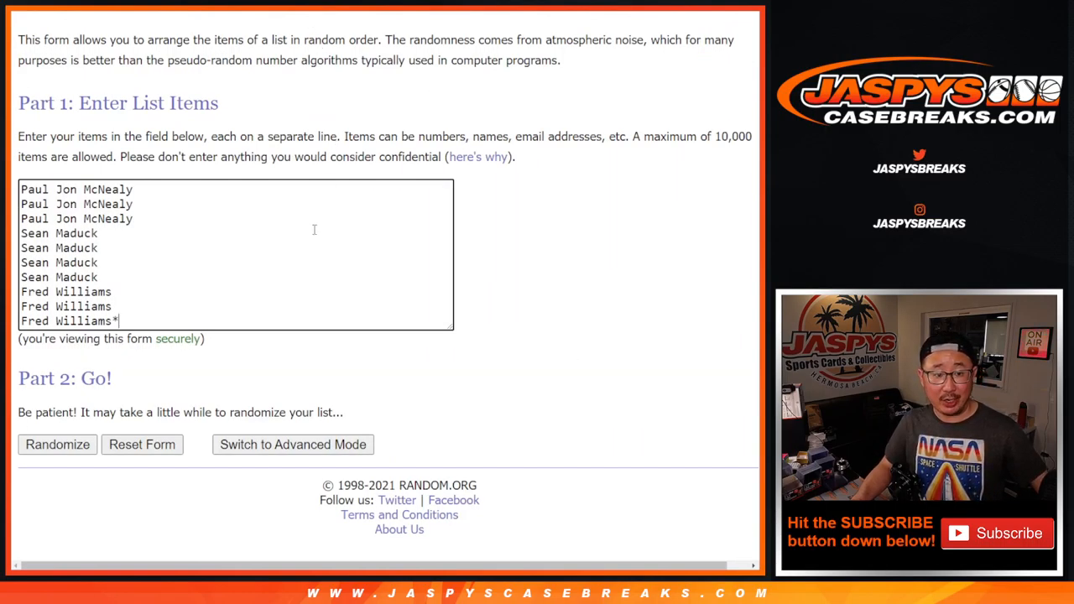
pyautogui.click(57, 444)
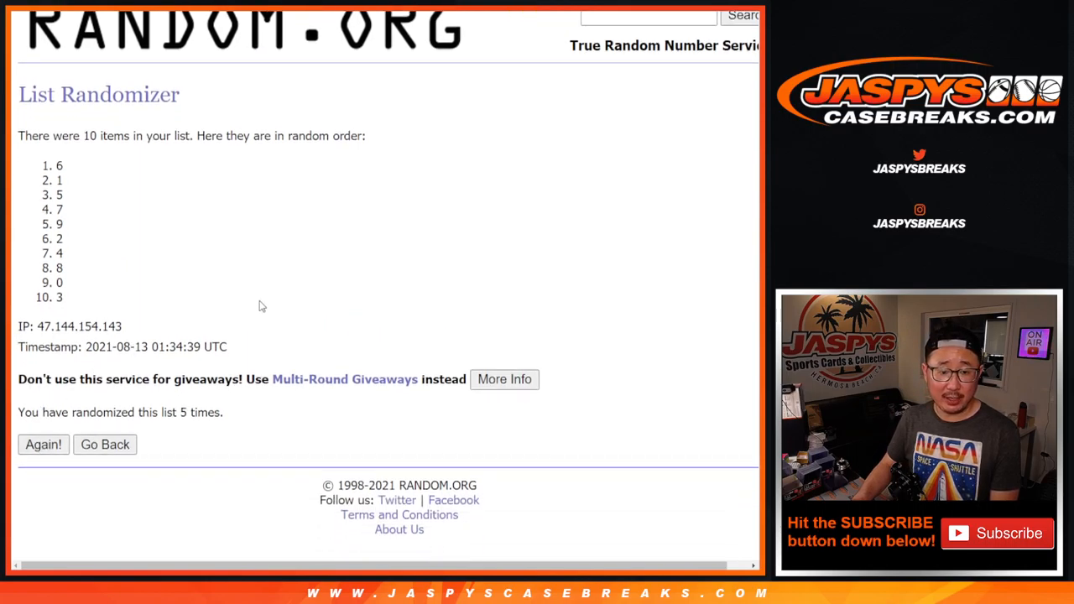
pyautogui.click(44, 443)
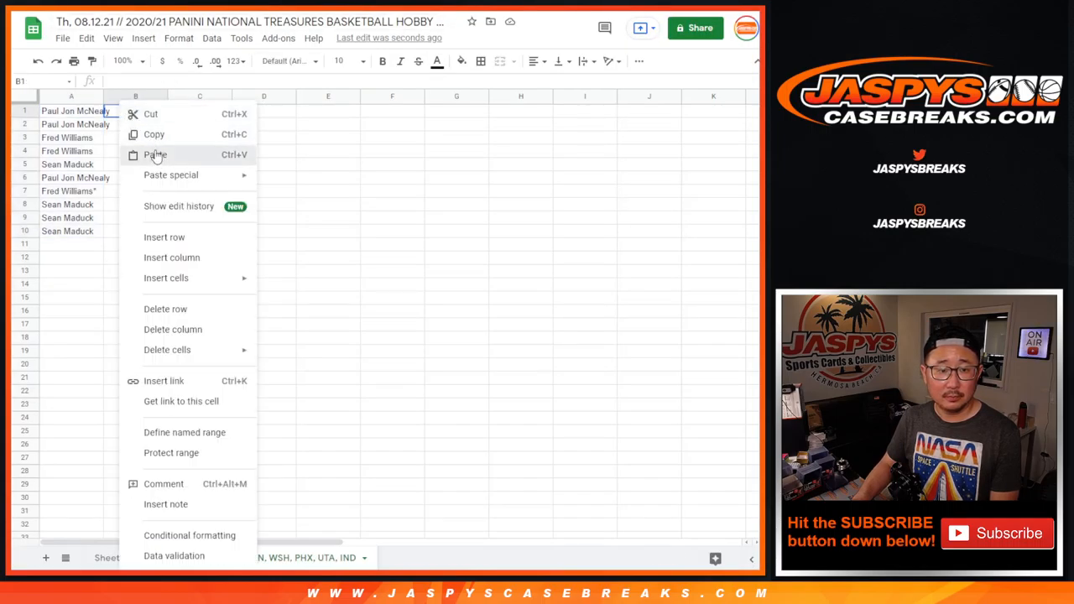
# Step: Paste the randomized numbers 0–9 into column B beside the names and increase the list's font size
pyautogui.click(155, 155)
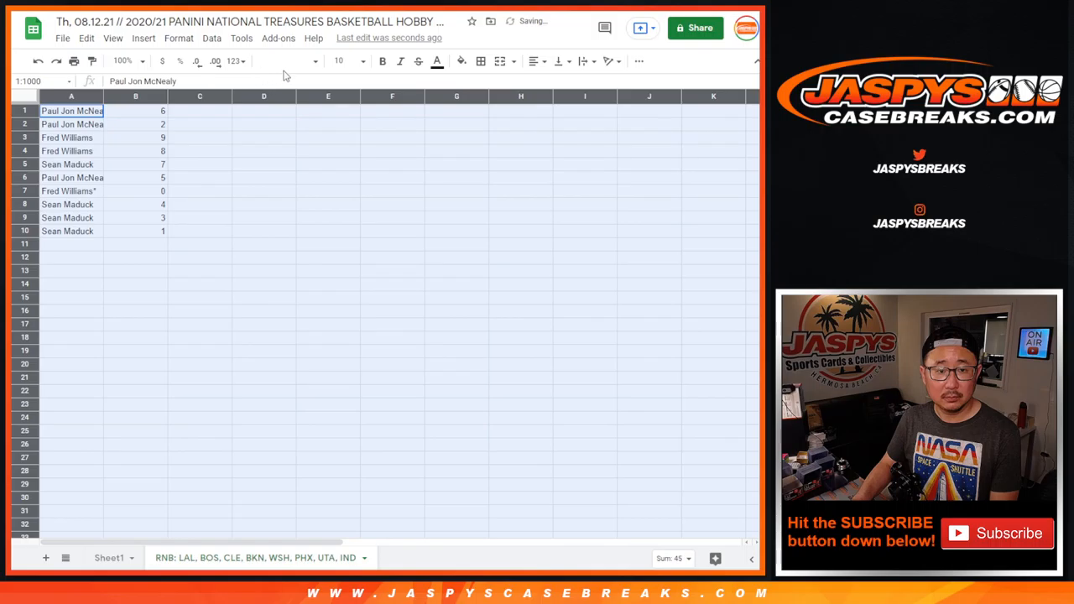
pyautogui.click(340, 61)
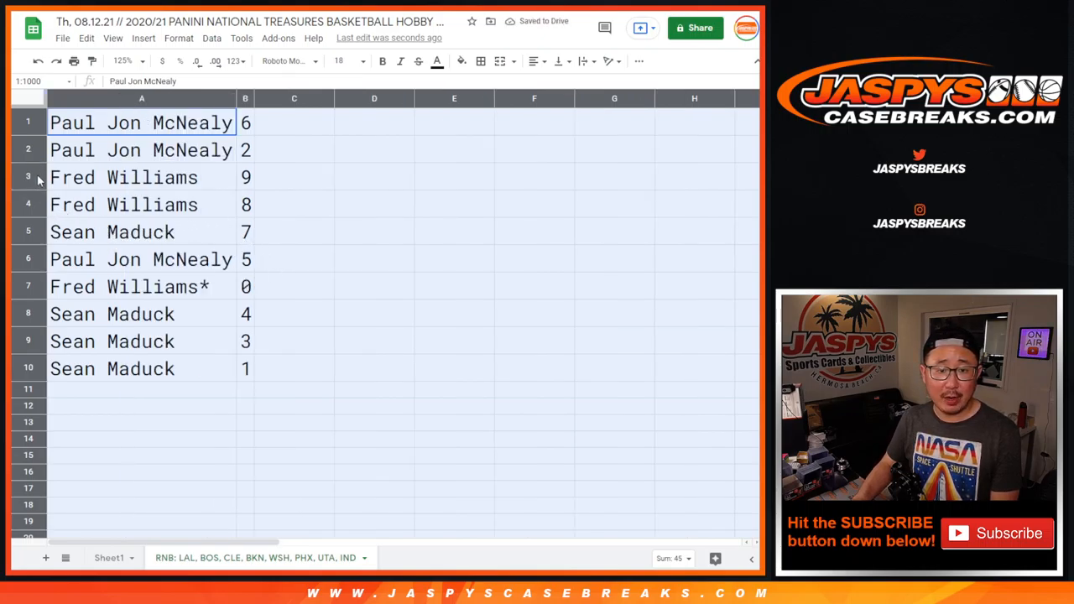
pyautogui.click(141, 258)
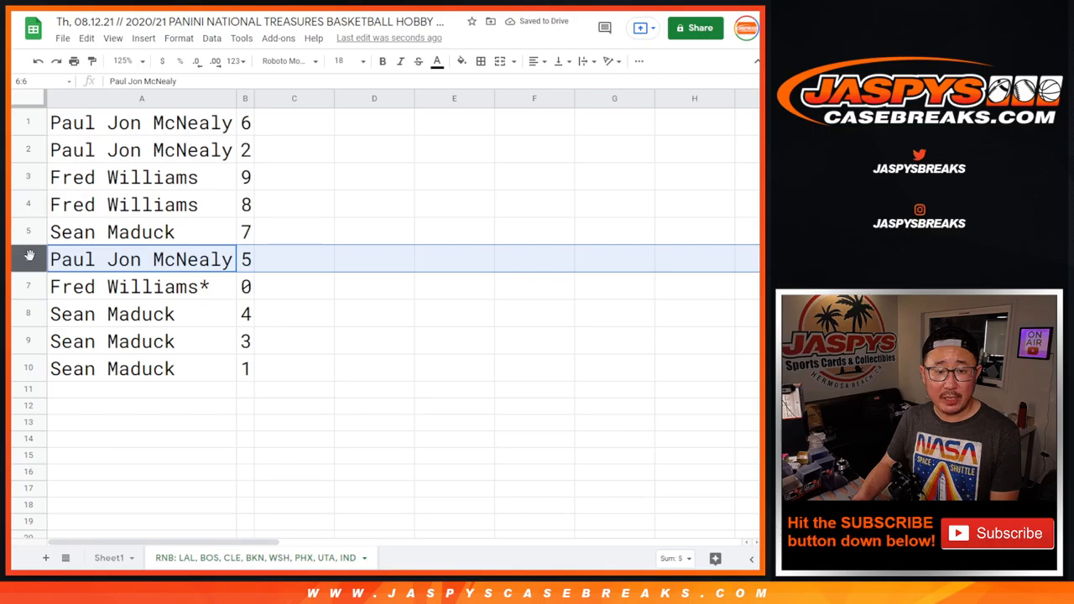
pyautogui.click(141, 285)
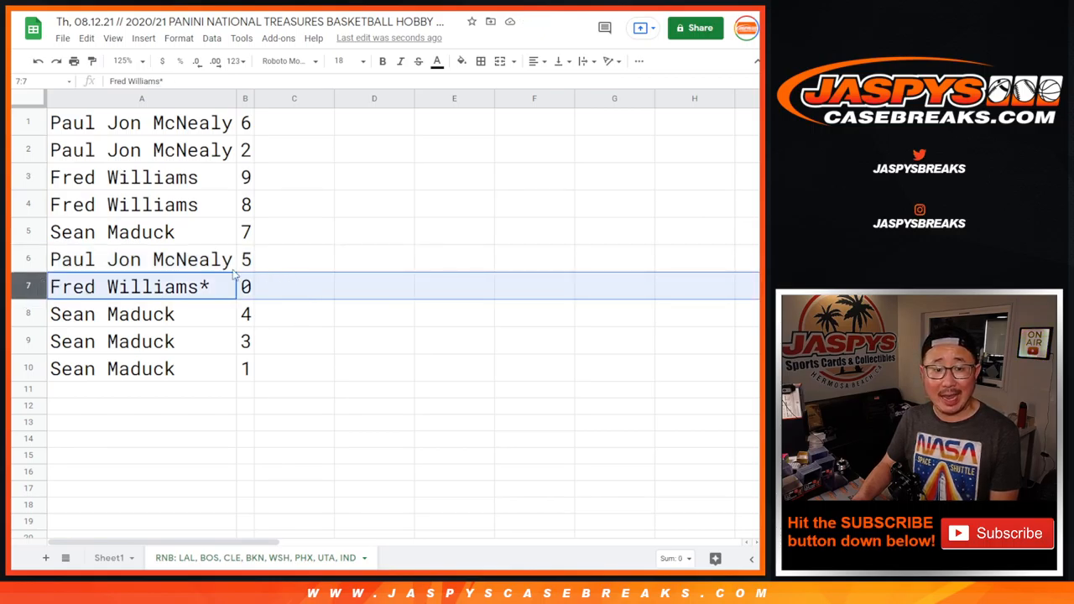
pyautogui.moveTo(326, 536)
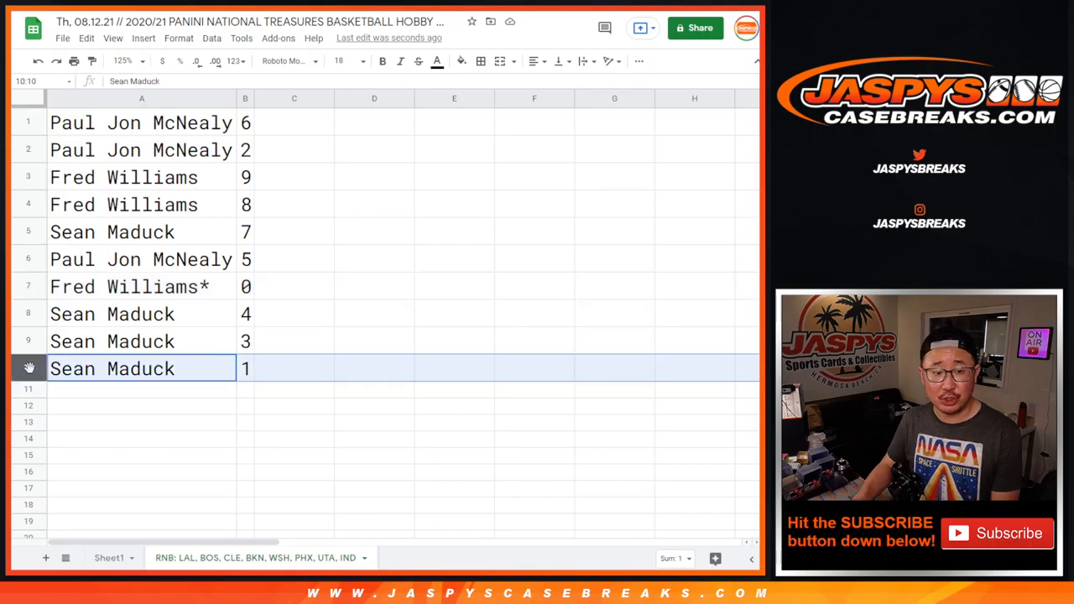
pyautogui.click(141, 314)
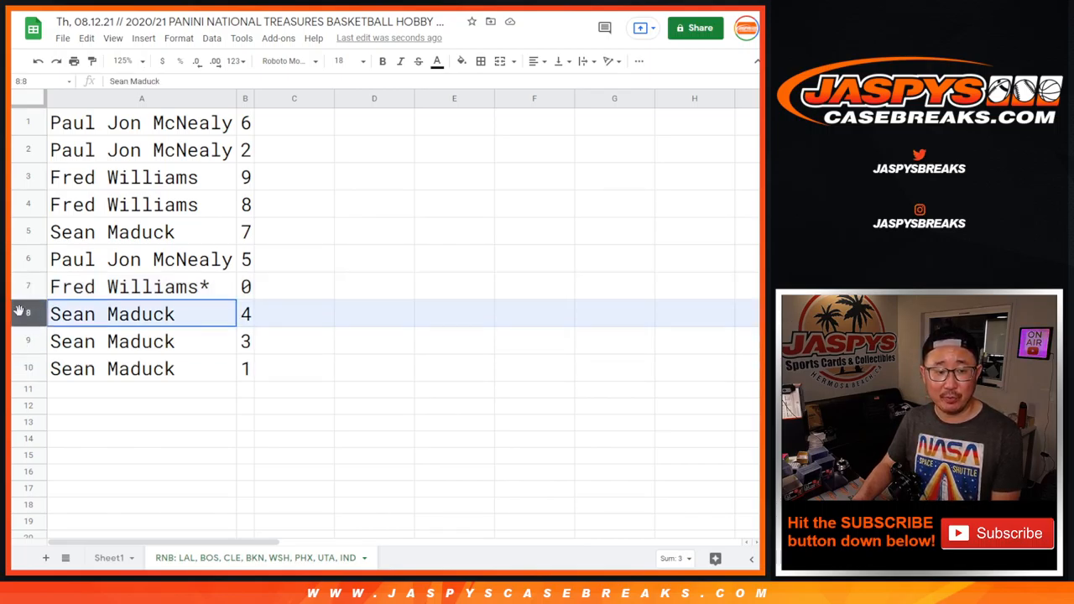
pyautogui.click(211, 36)
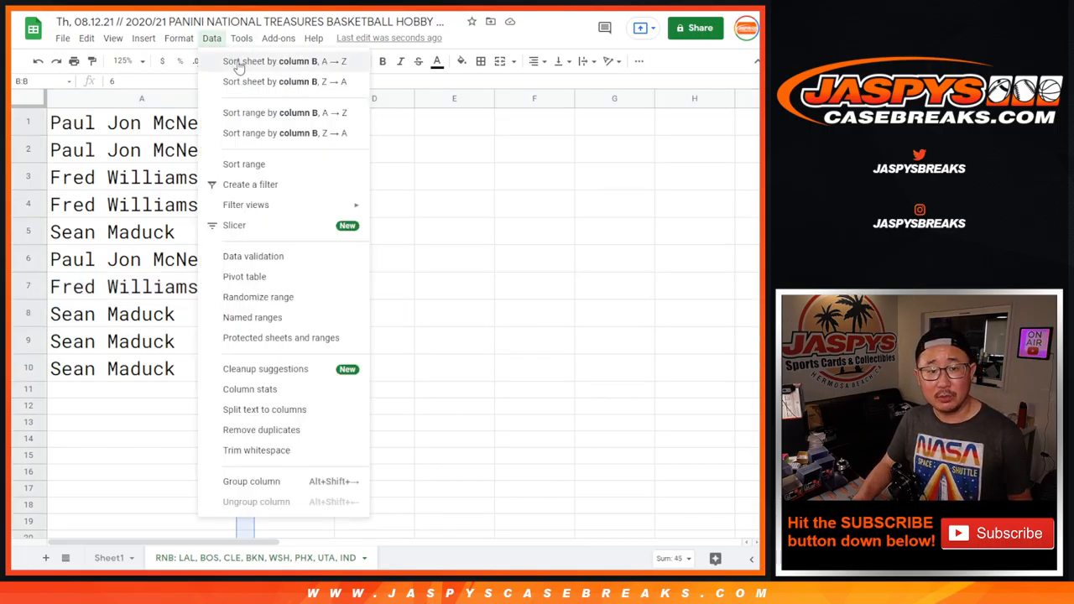
# Step: Sort the sheet by column B ascending so pairs run from 0 to 9, then clear the selection
pyautogui.click(270, 60)
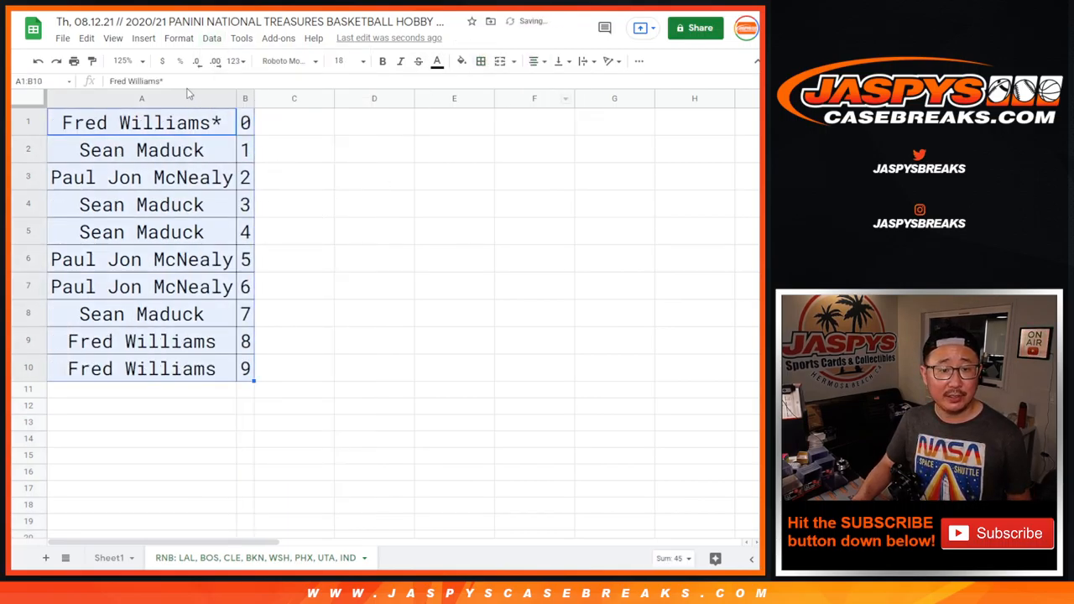
pyautogui.click(141, 123)
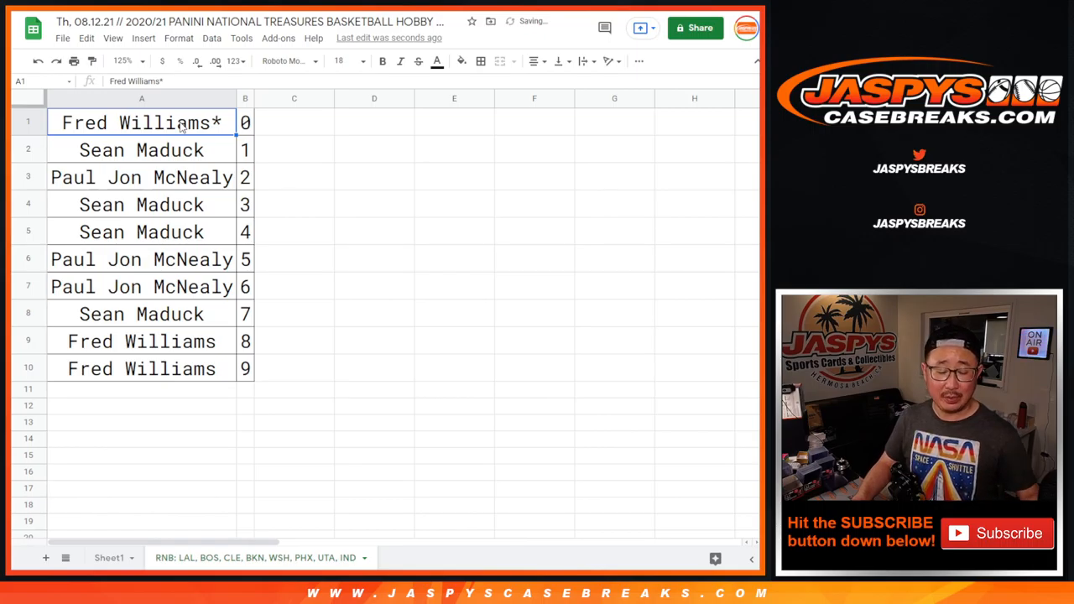